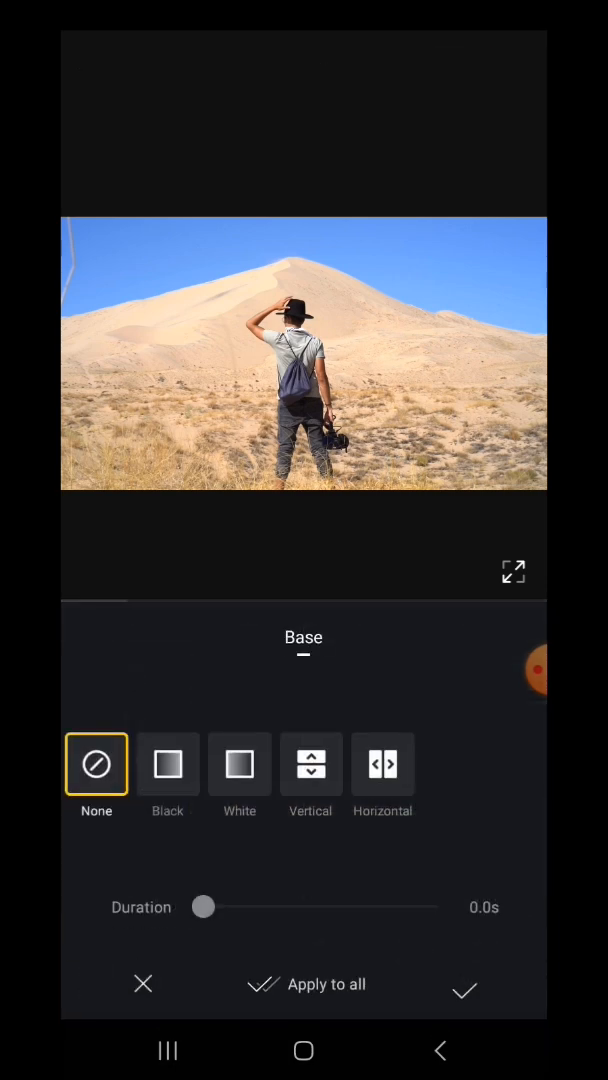
# Step: Apply a Black start transition to the hiker clip with a 2.5-second duration
pyautogui.click(167, 765)
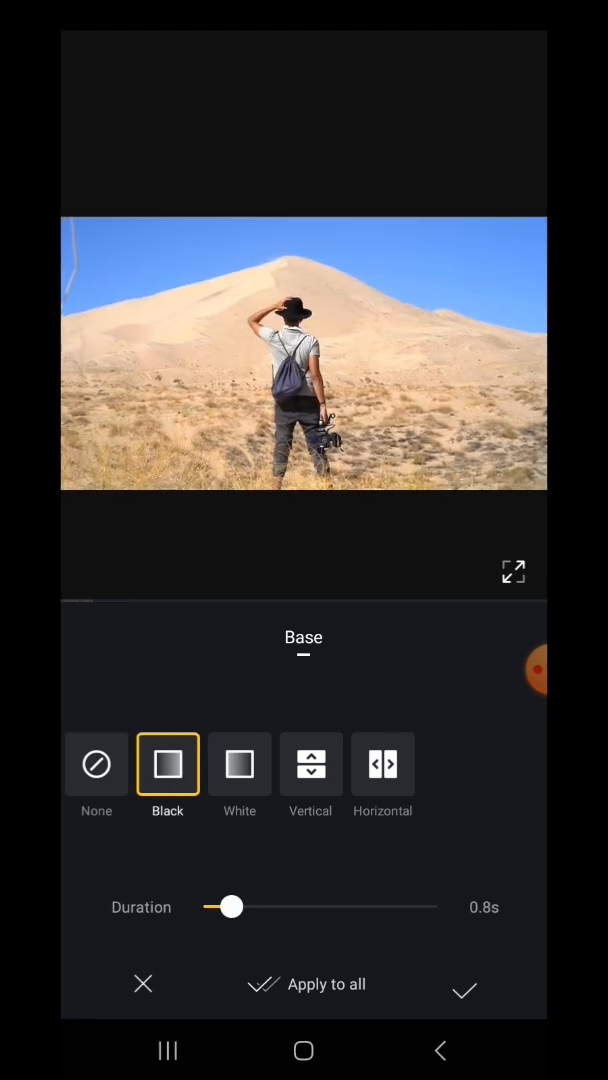
pyautogui.moveTo(228, 906); pyautogui.dragTo(278, 906)
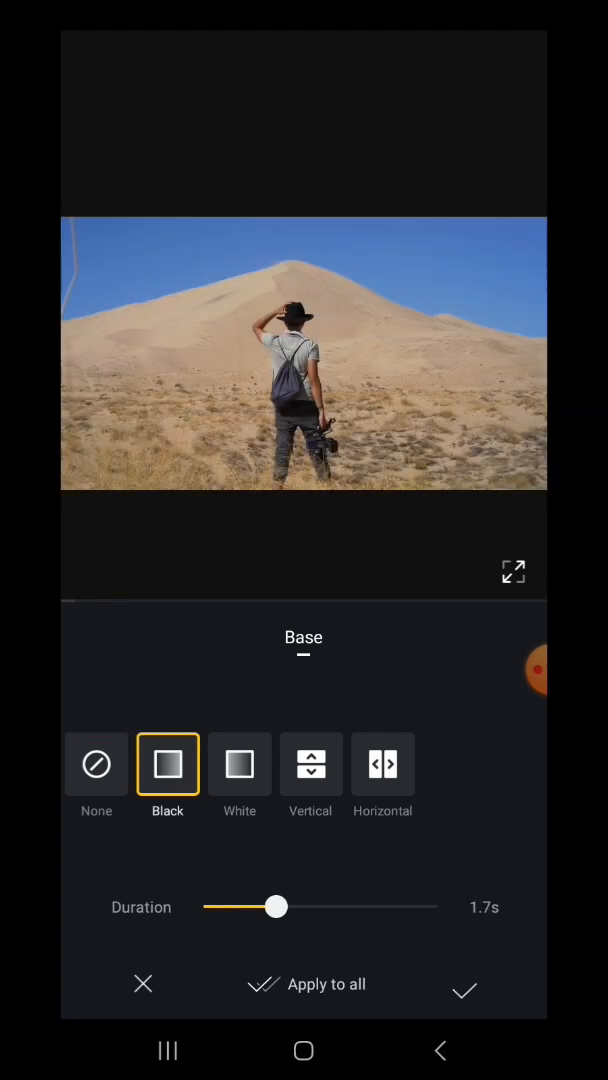
pyautogui.moveTo(277, 906); pyautogui.dragTo(315, 906)
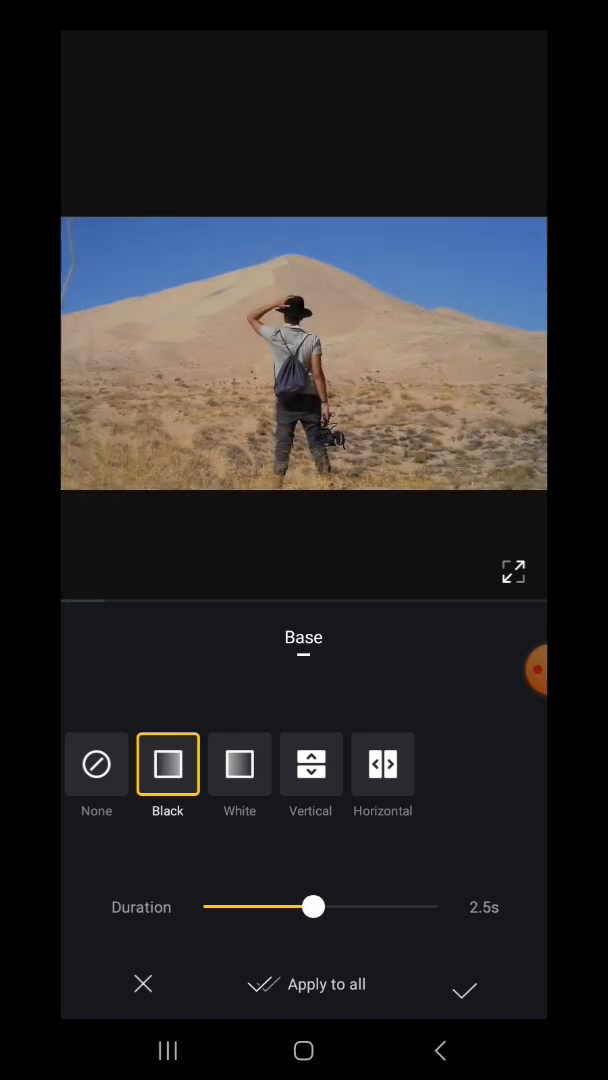
pyautogui.click(464, 990)
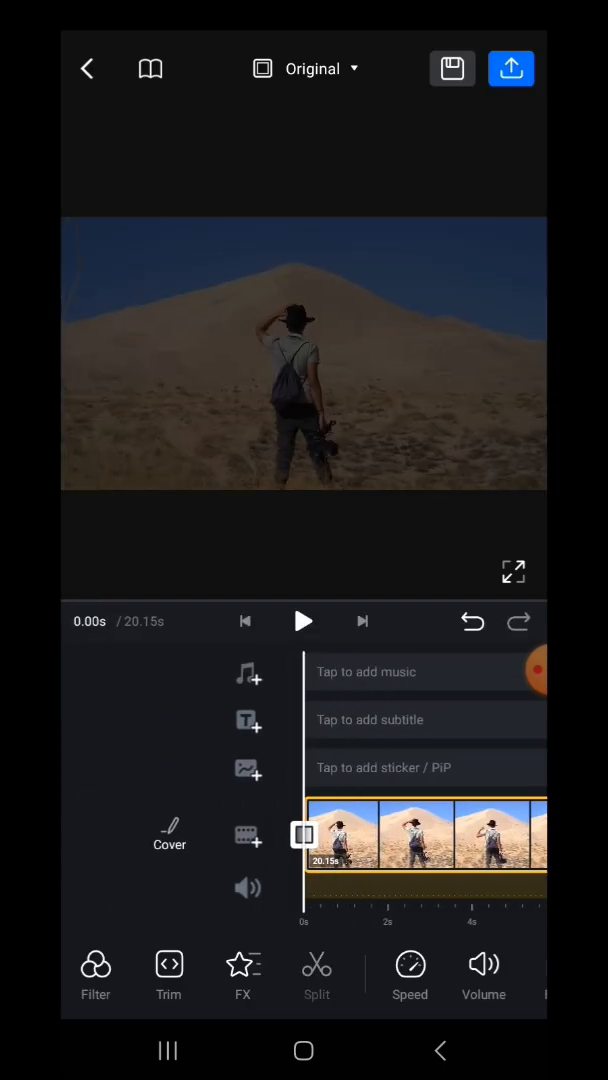
# Step: Open the transition panel from the ending transition marker
pyautogui.click(304, 621)
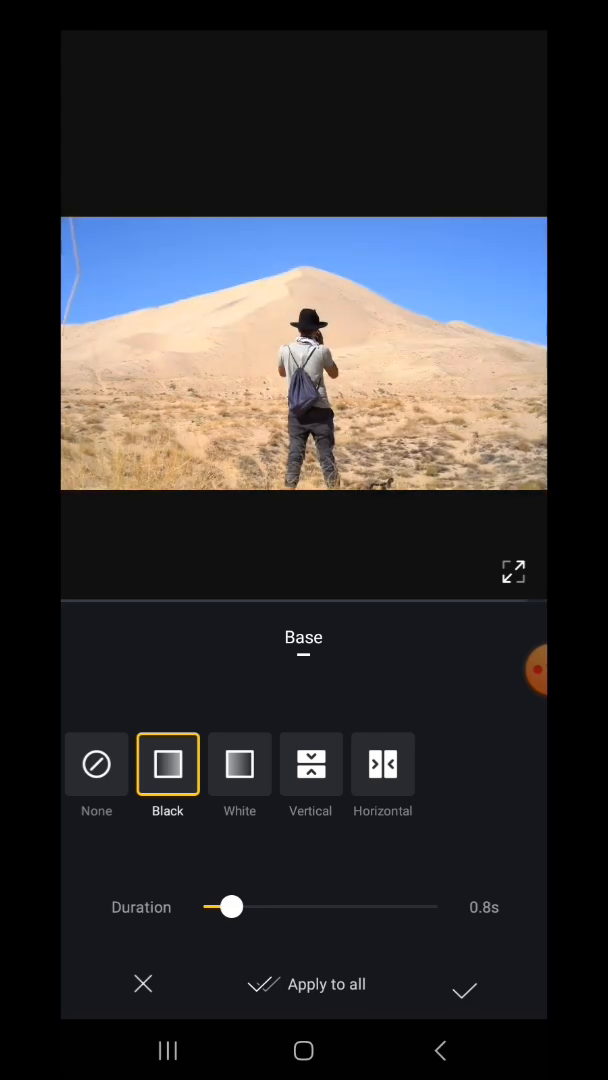
# Step: Set the Black end fade to 2.5 seconds, confirm it, and play back the ending
pyautogui.moveTo(229, 907); pyautogui.dragTo(315, 907)
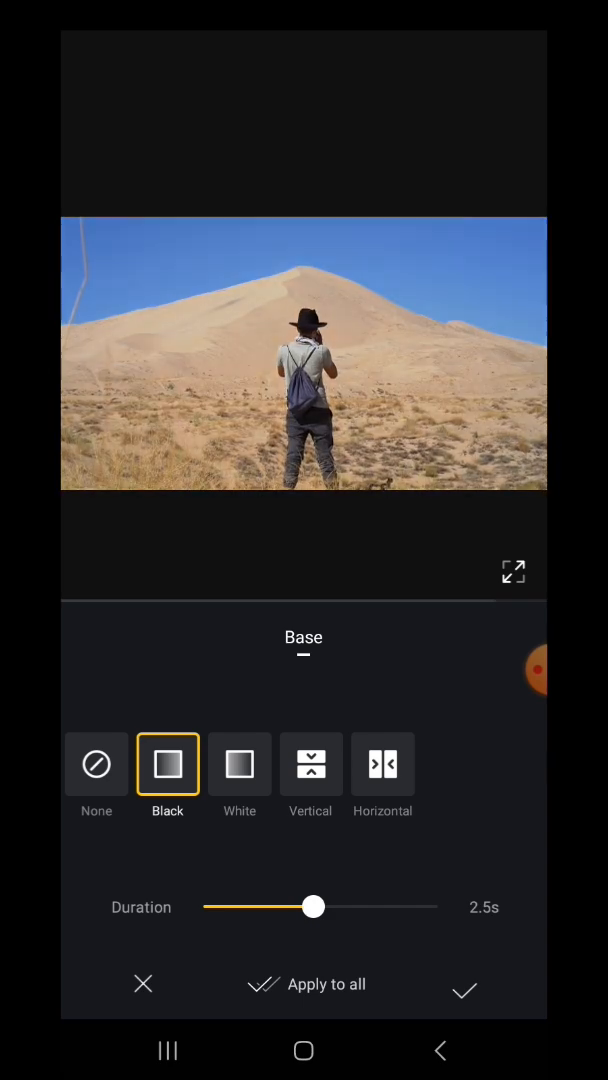
pyautogui.click(464, 990)
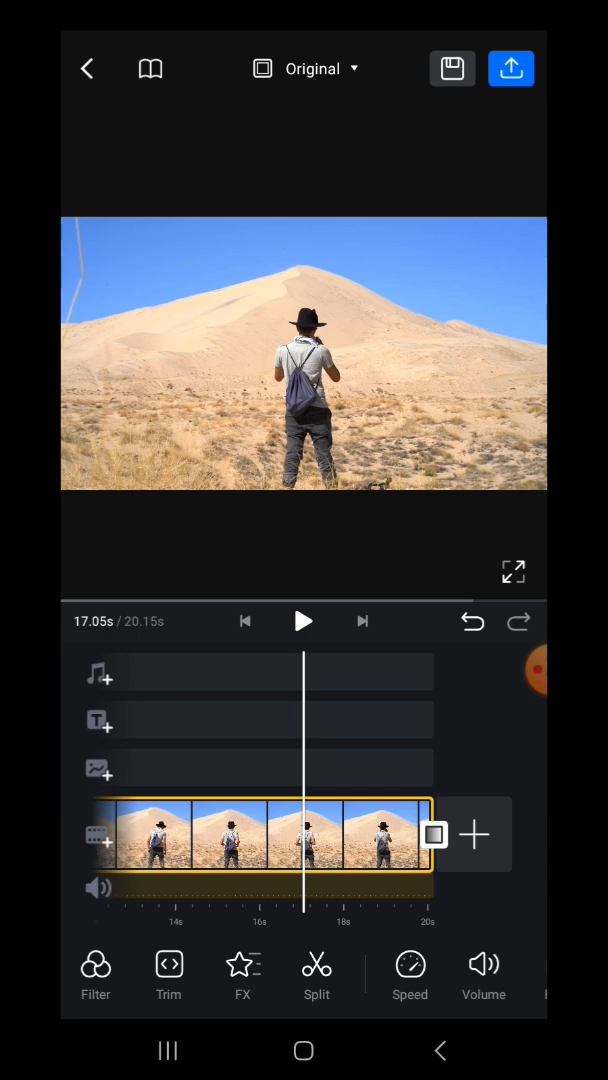
pyautogui.click(304, 621)
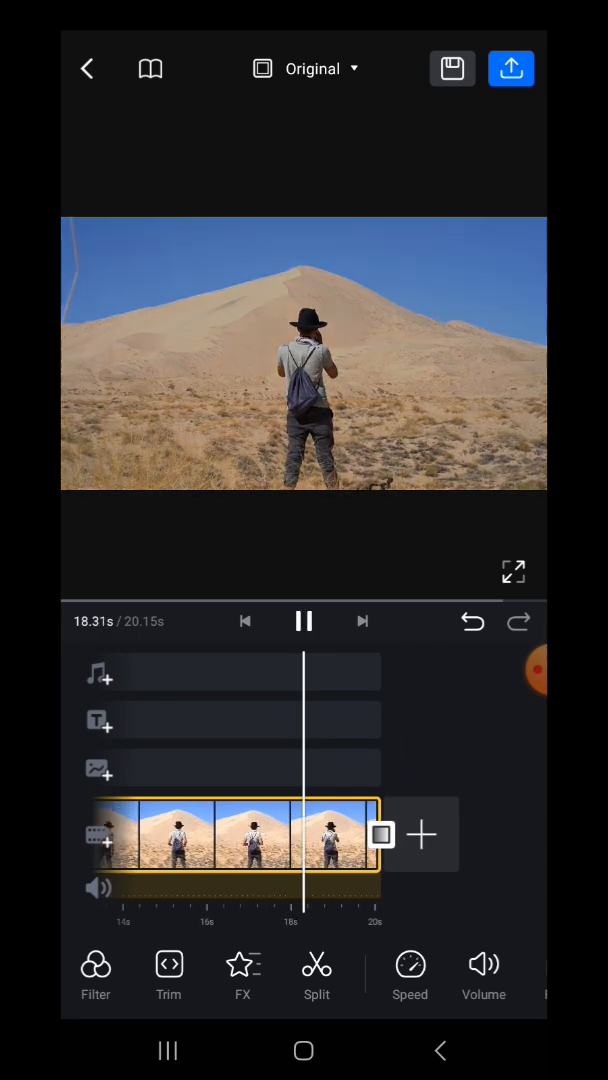